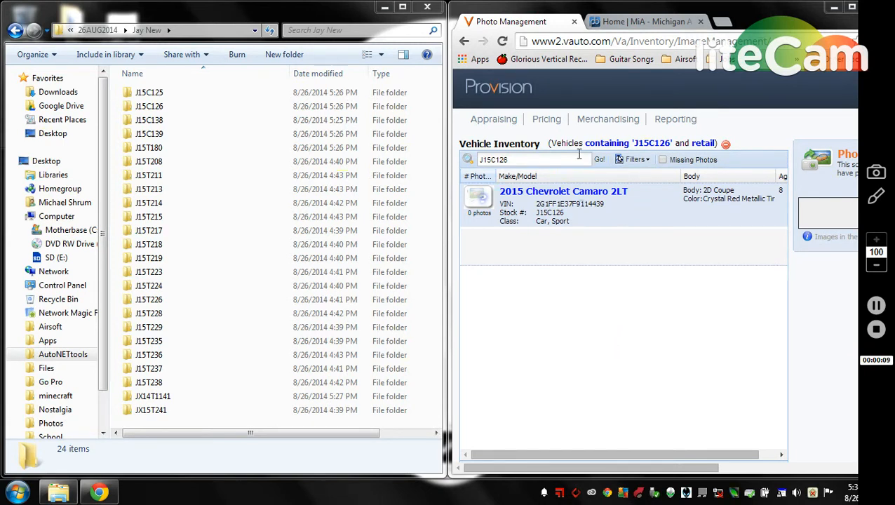
Replace J15C126 with stock number J15C138 in the inventory search and run it
triple_click(530, 160)
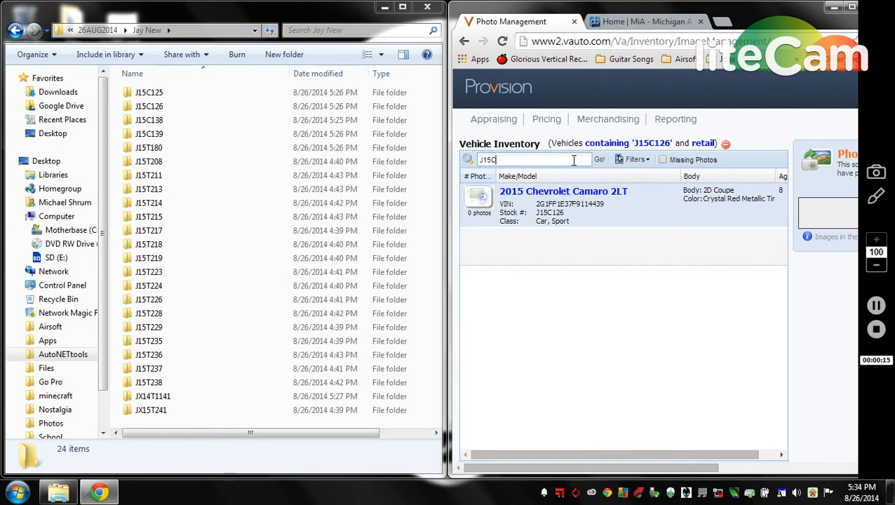
text(138)
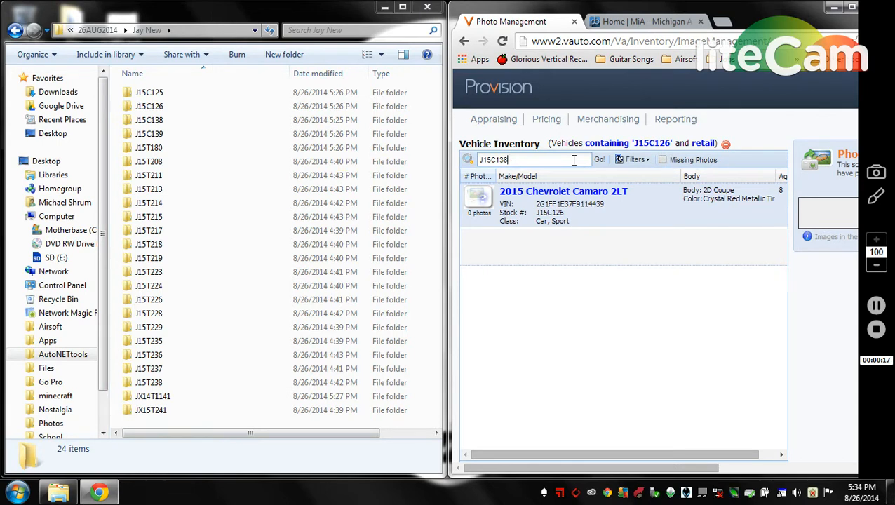
mouse_move(272, 88)
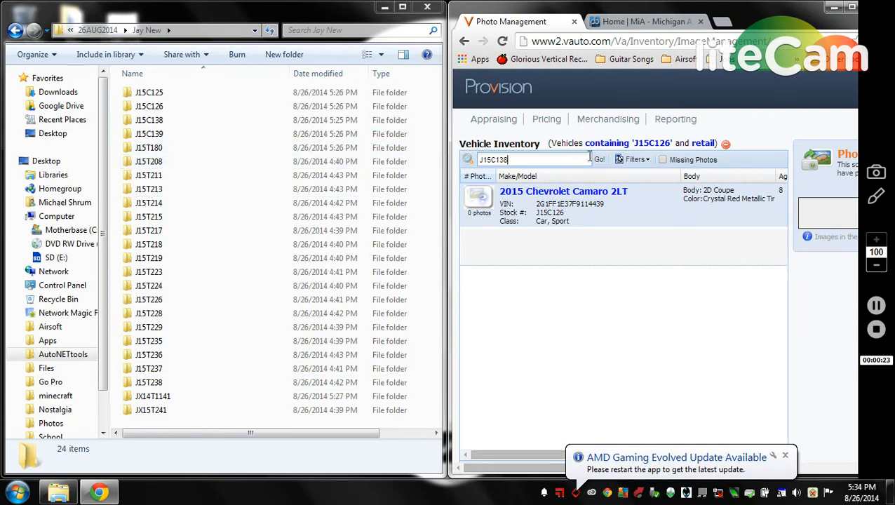
mouse_move(616, 104)
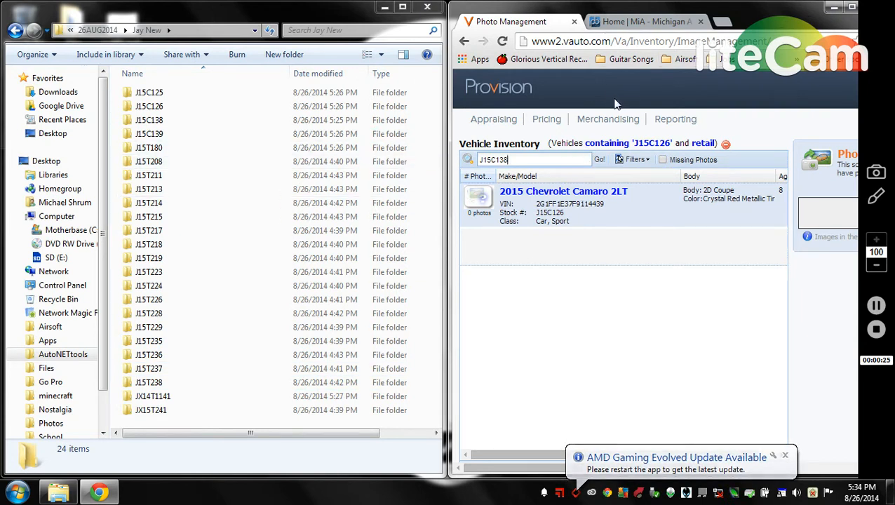
click(608, 118)
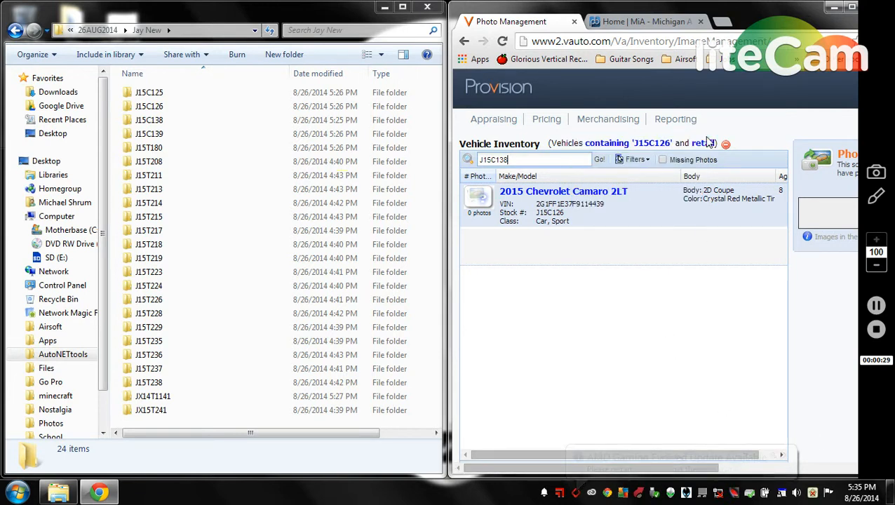
mouse_move(703, 143)
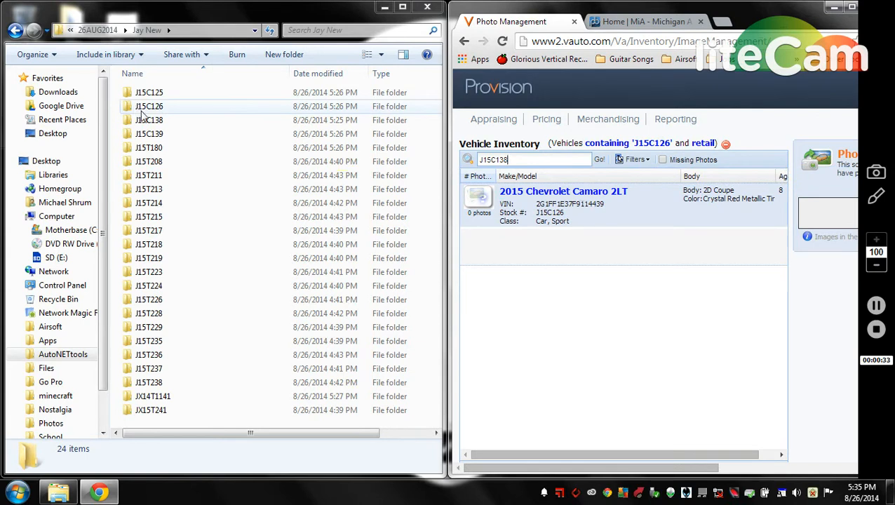
click(148, 120)
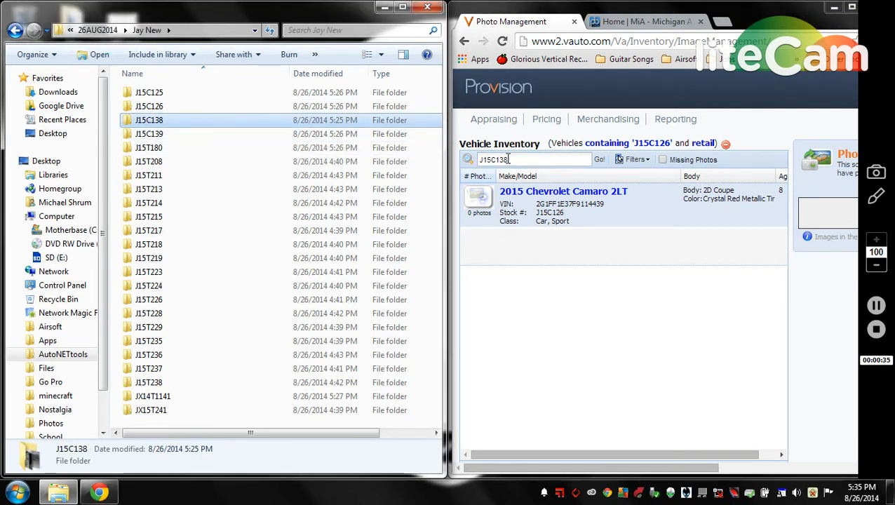
click(599, 160)
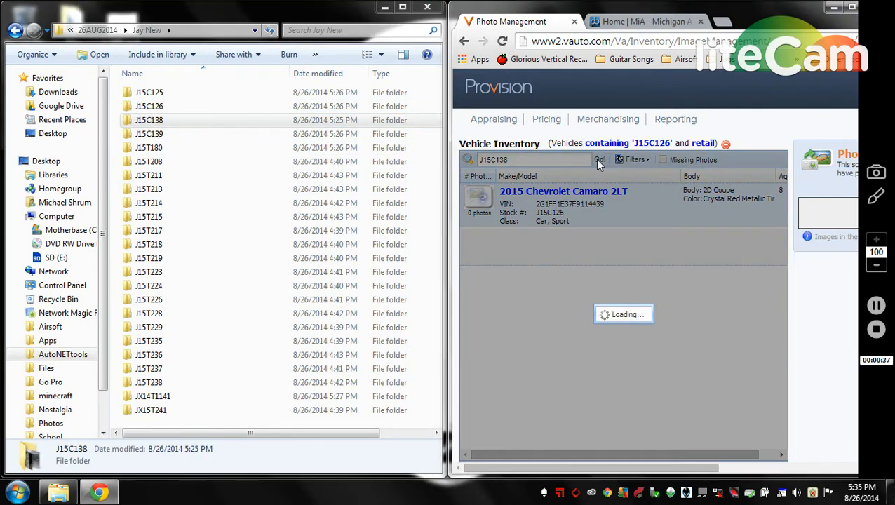
From the 2015 Camaro 1LT record's Marketing Photos, start Add Images
click(599, 160)
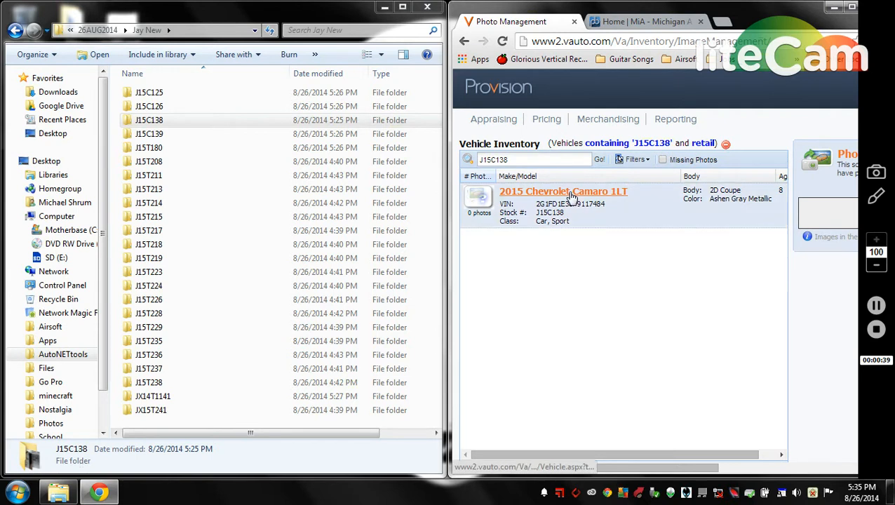
click(564, 191)
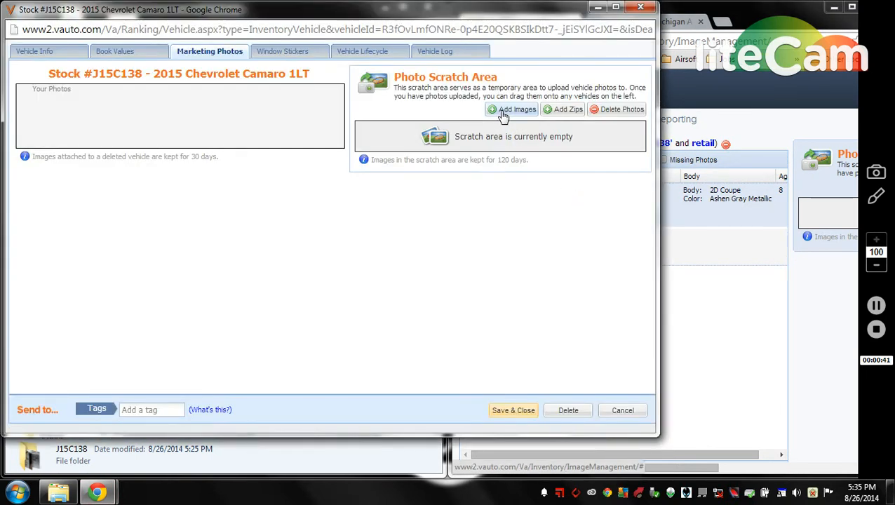
click(512, 110)
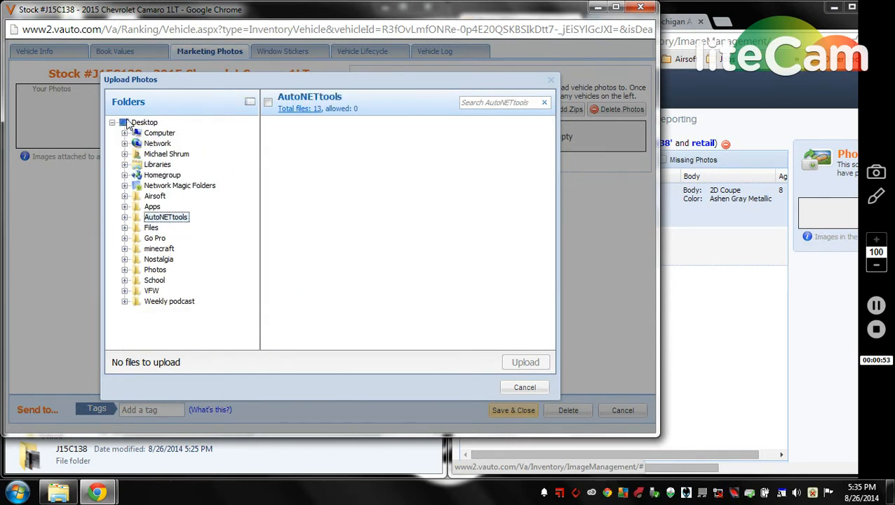
Navigate AutoNETtools > August > Jay New to show the J15C138 folder's photo thumbnails
click(124, 216)
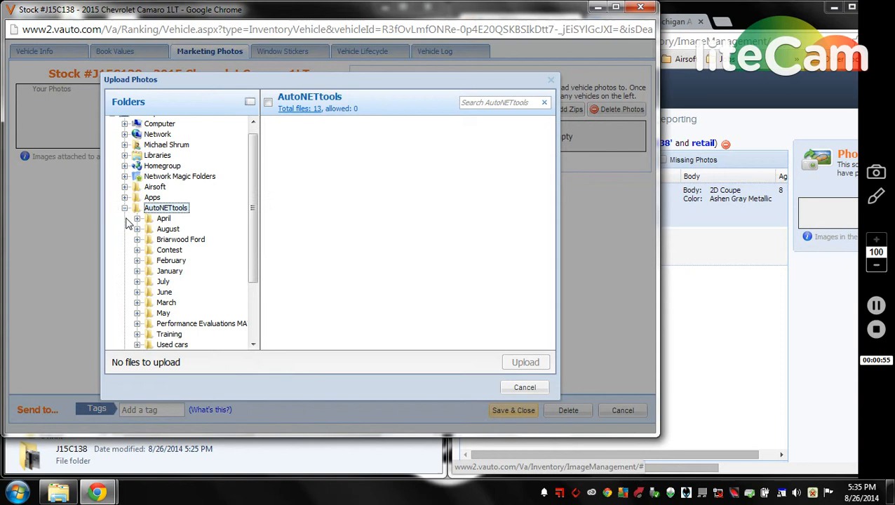
mouse_move(137, 232)
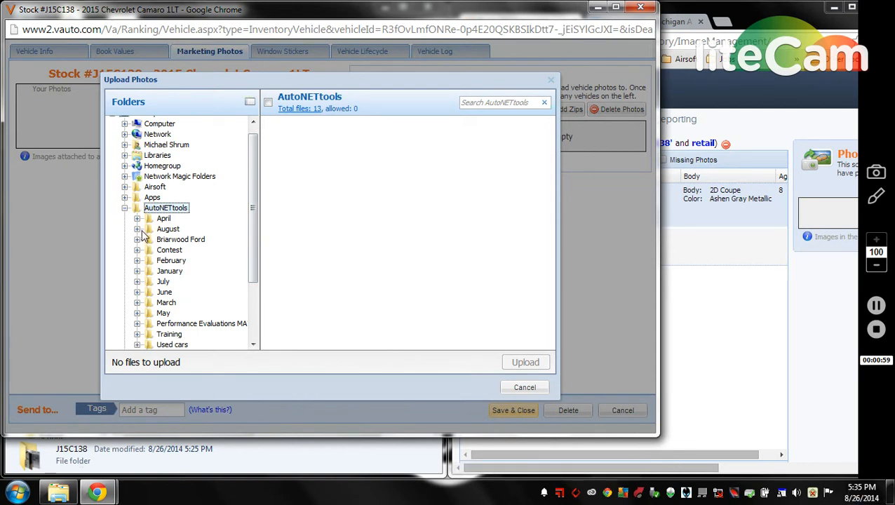
click(137, 229)
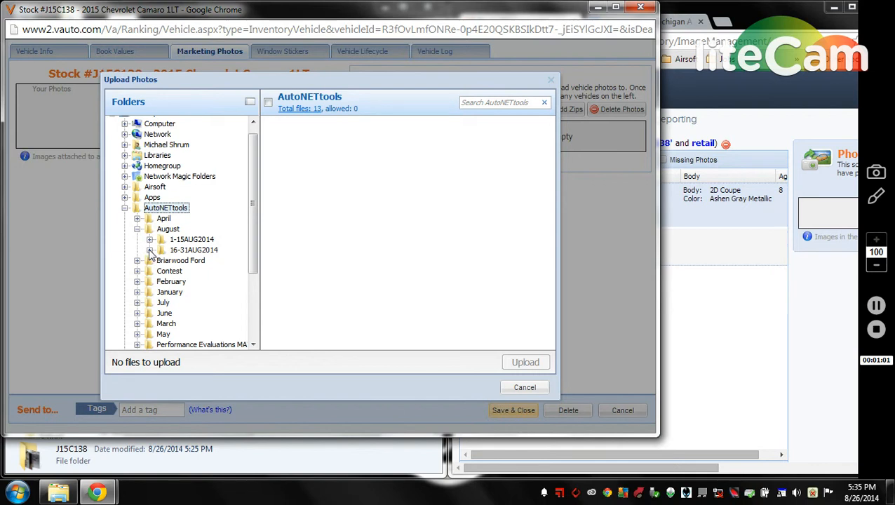
click(148, 249)
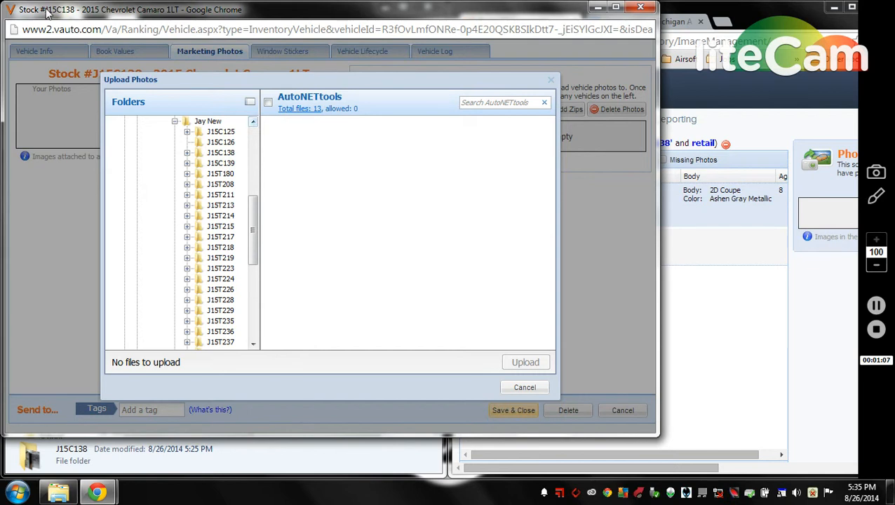
click(221, 153)
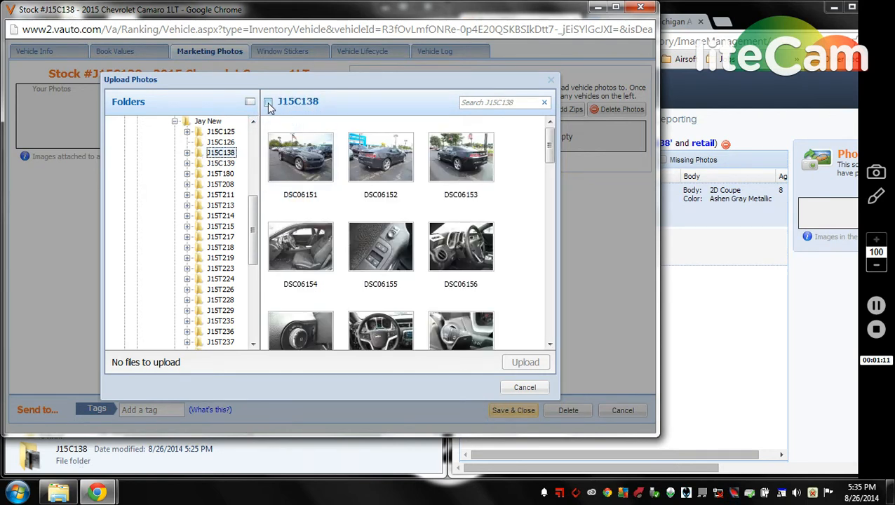
Select all J15C138 photos, then leave DSC06192 and DSC06193 out for a 41-photo upload
click(268, 101)
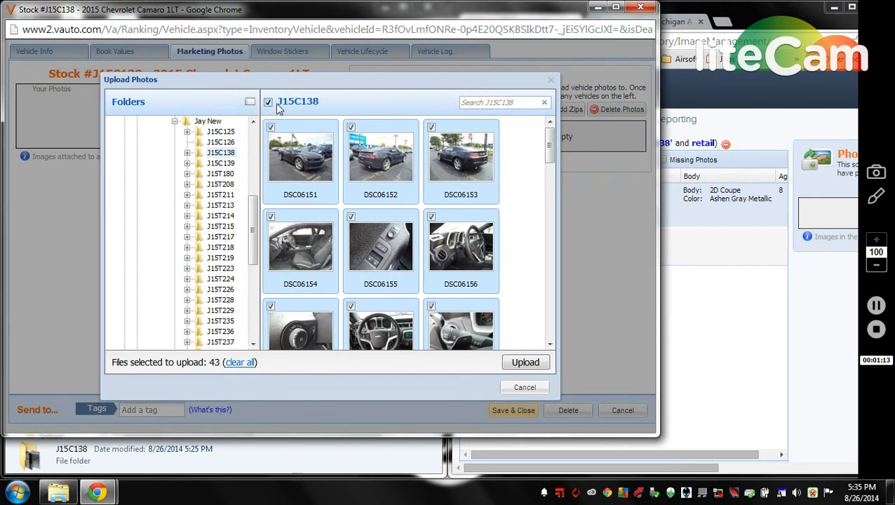
scroll(down, 3)
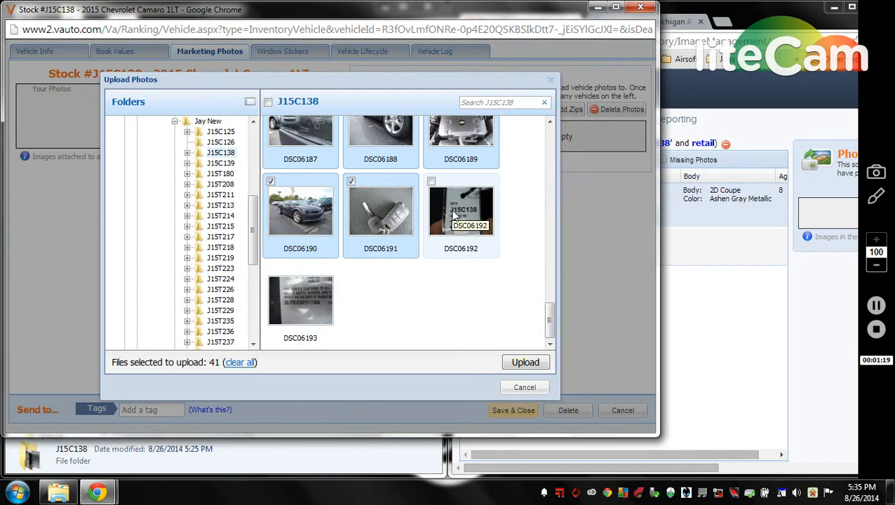
click(525, 362)
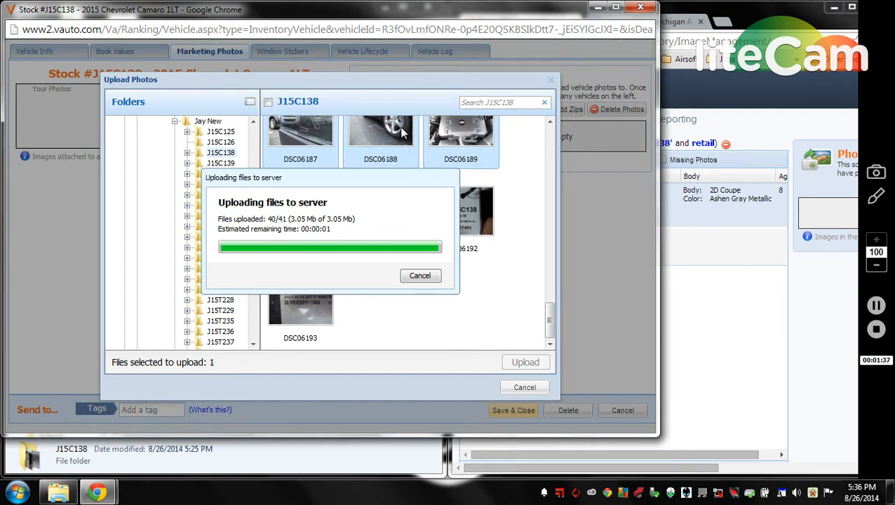
mouse_move(452, 313)
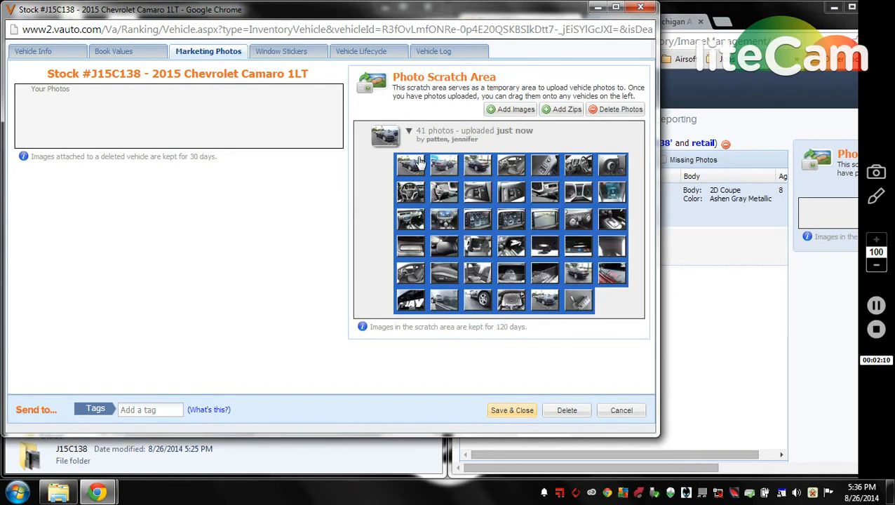
Move the 41-photo batch from the scratch area onto the Camaro's Your Photos panel
drag(410, 165, 158, 157)
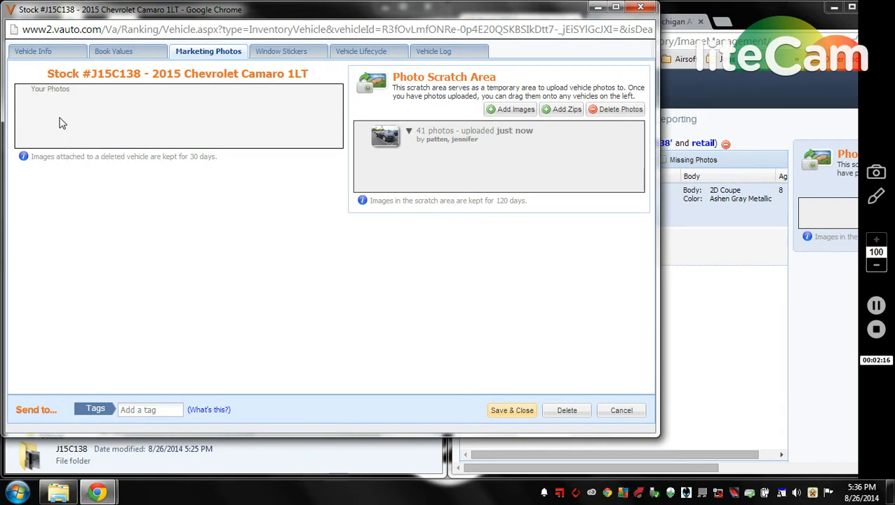
mouse_move(55, 124)
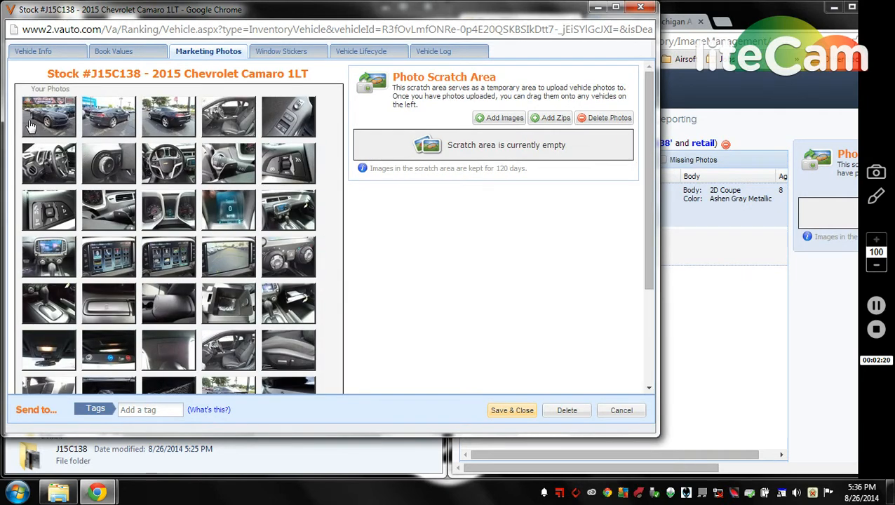
mouse_move(49, 115)
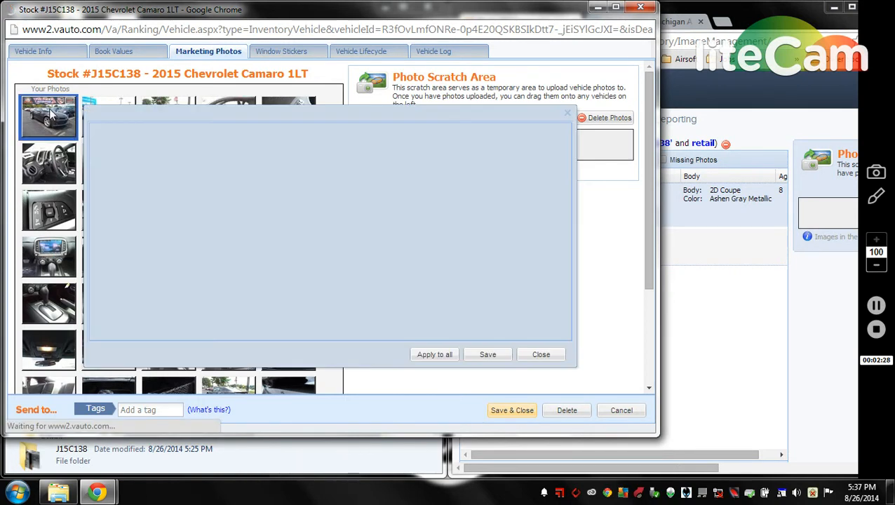
Try OverlayRedesigned2.png, settle on the feldmanoverlay07072014 watermark, and close the photo editor
click(48, 115)
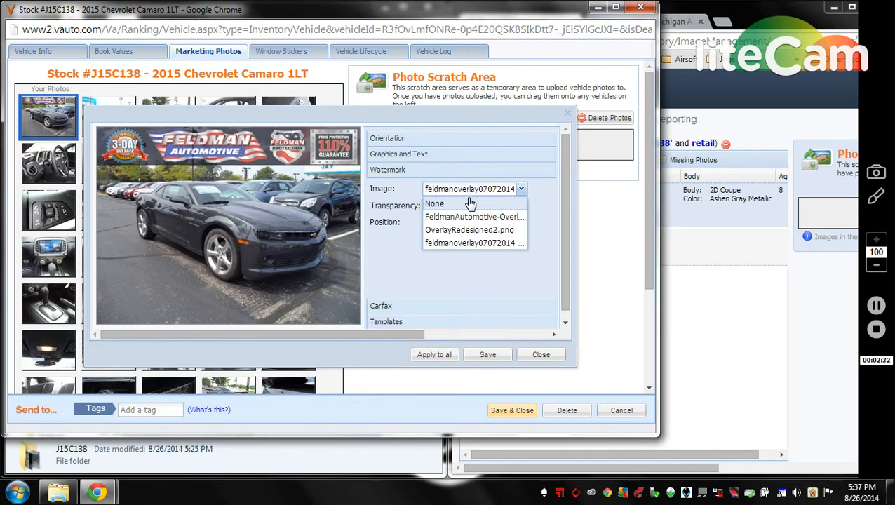
click(469, 230)
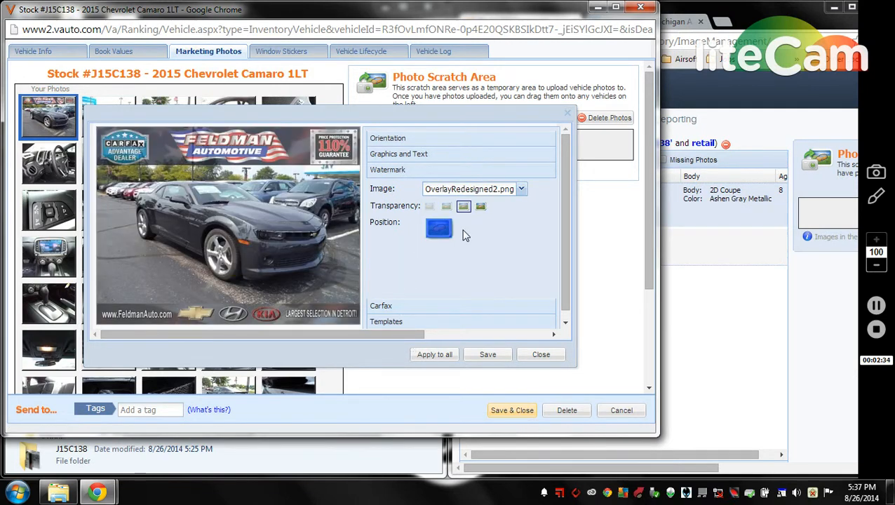
click(521, 188)
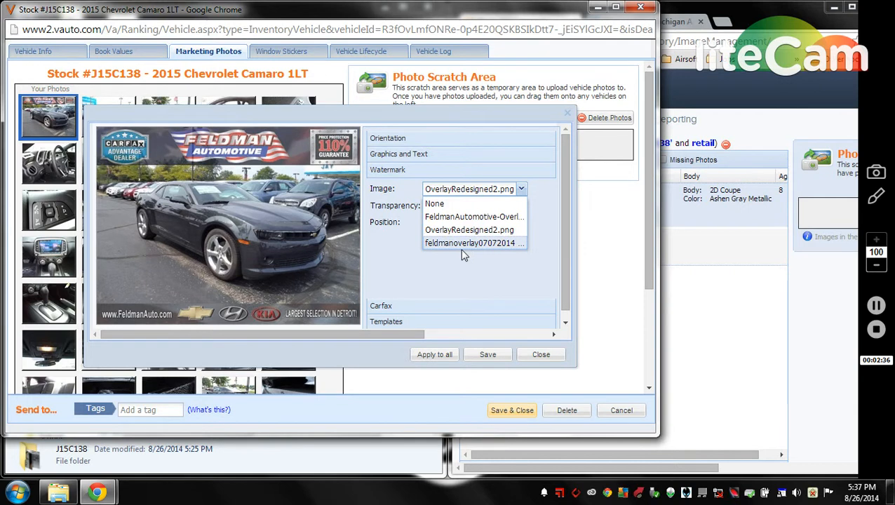
click(470, 243)
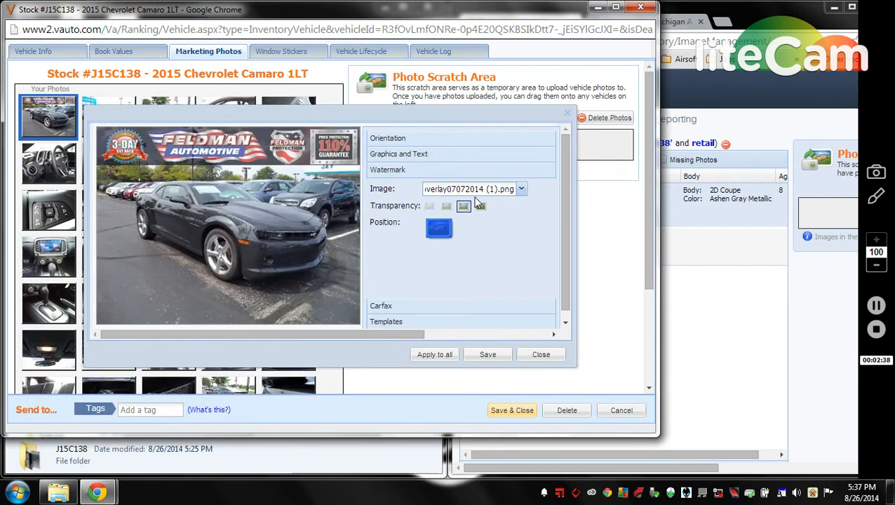
click(520, 188)
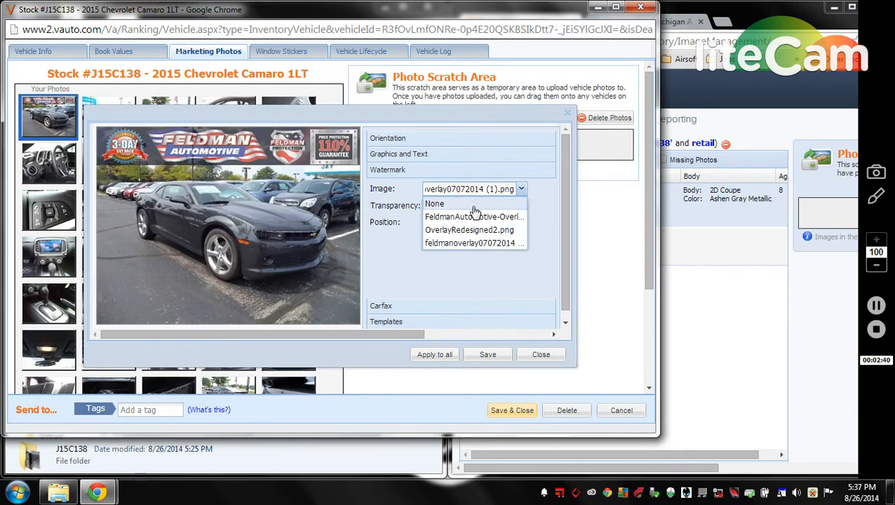
click(474, 216)
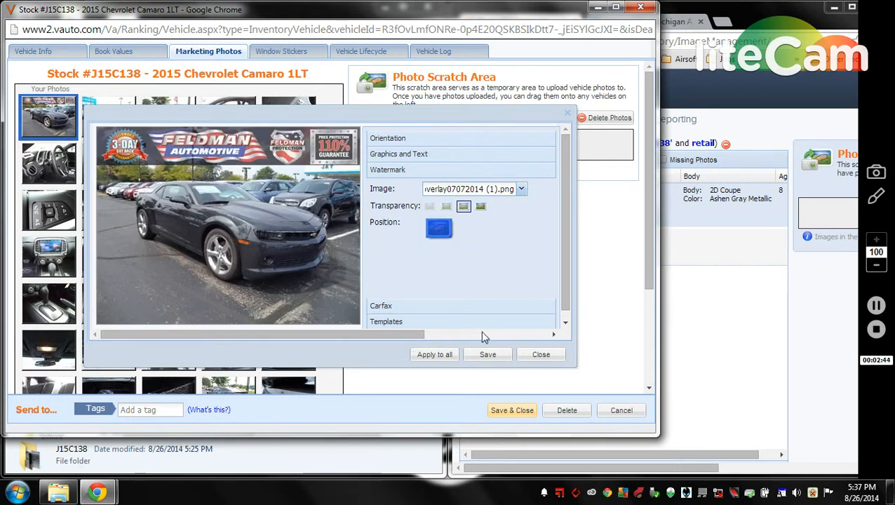
mouse_move(488, 354)
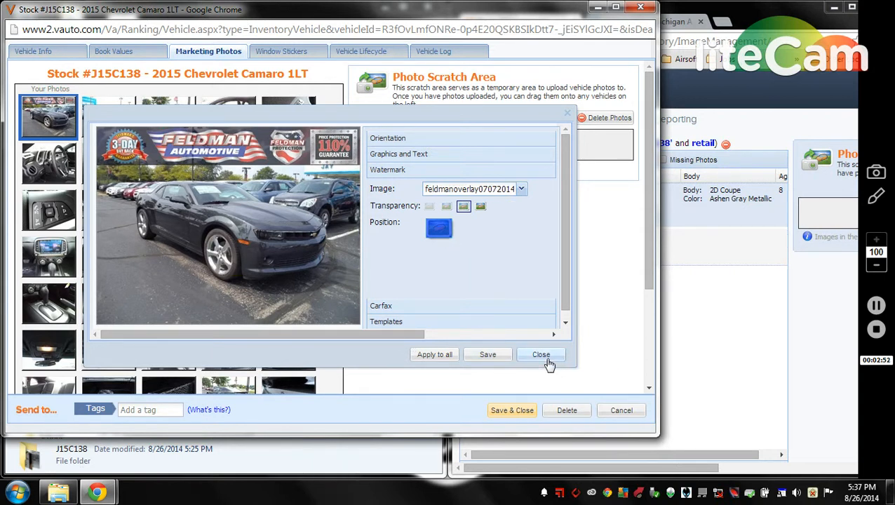
click(542, 353)
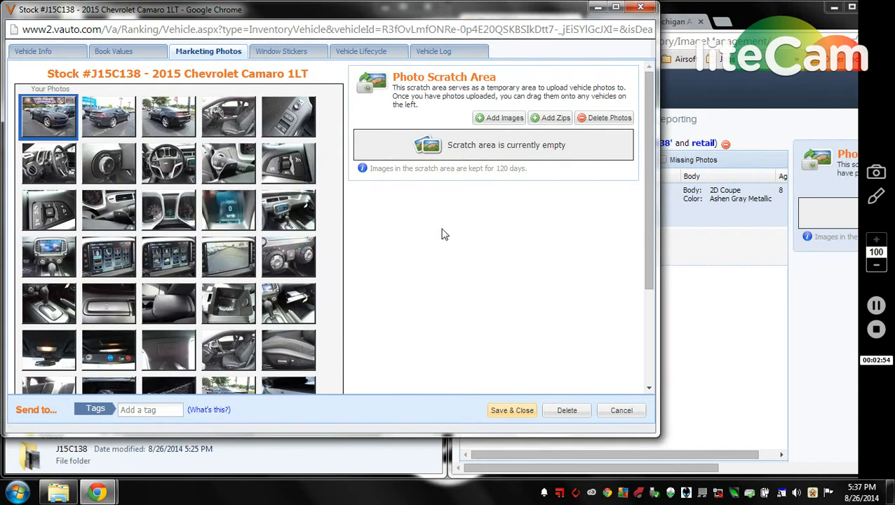
mouse_move(415, 249)
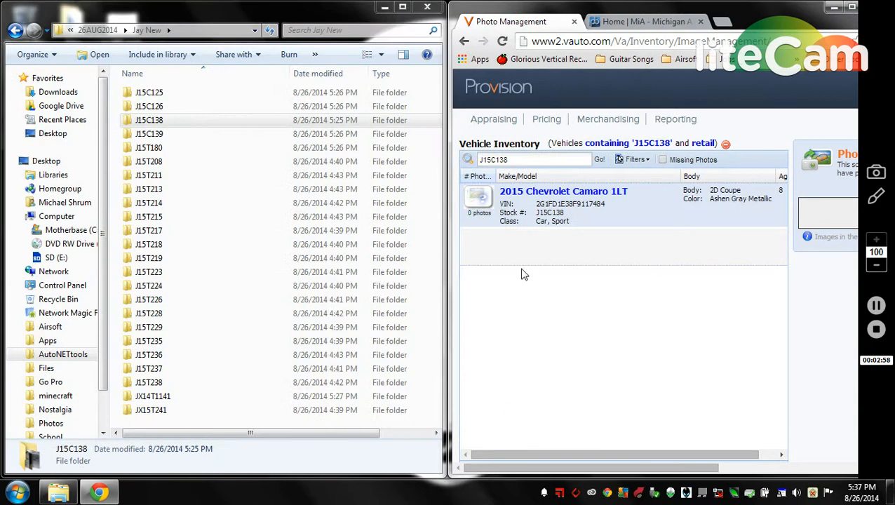
Return to the Vehicle Inventory search box, ready to rerun J15C138
click(533, 160)
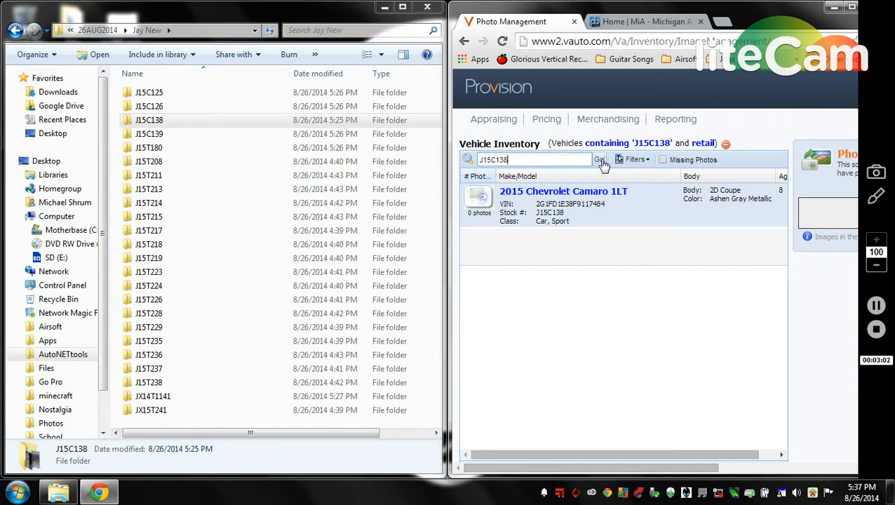
Rerun the J15C138 search so the 2015 Camaro lists 41 photos with a thumbnail
click(598, 160)
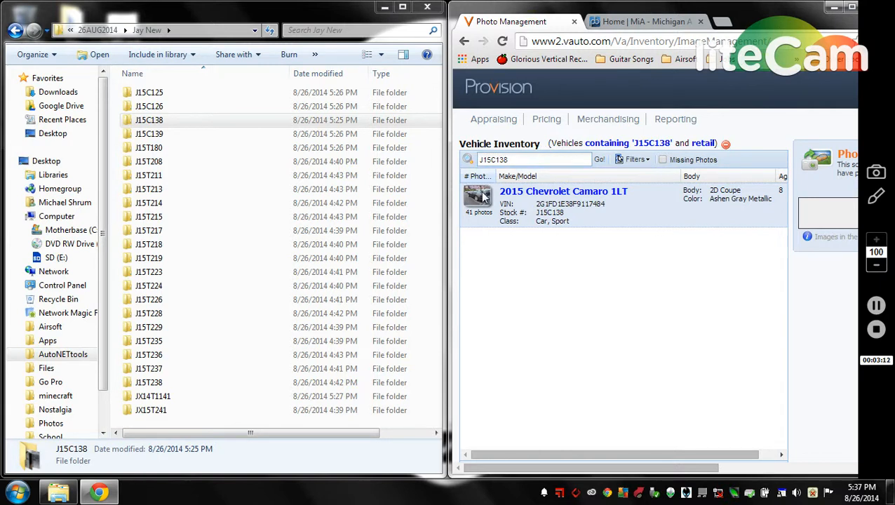
mouse_move(760, 336)
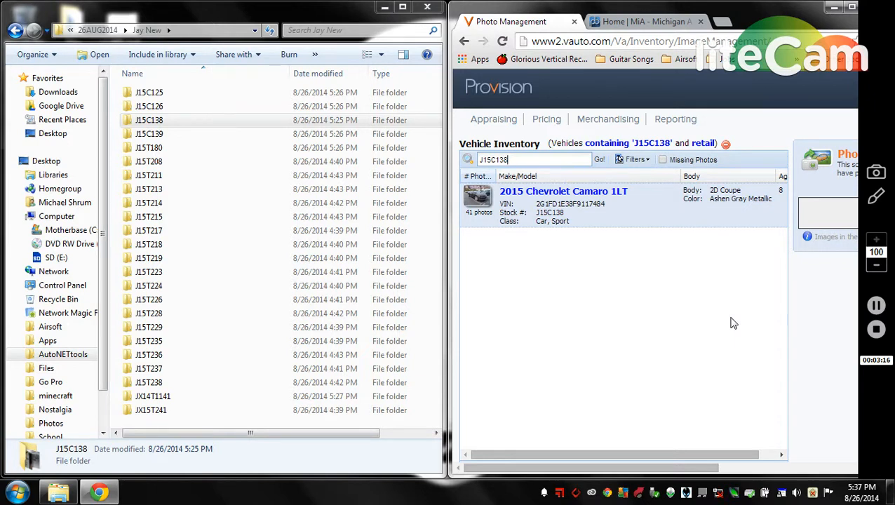
mouse_move(648, 275)
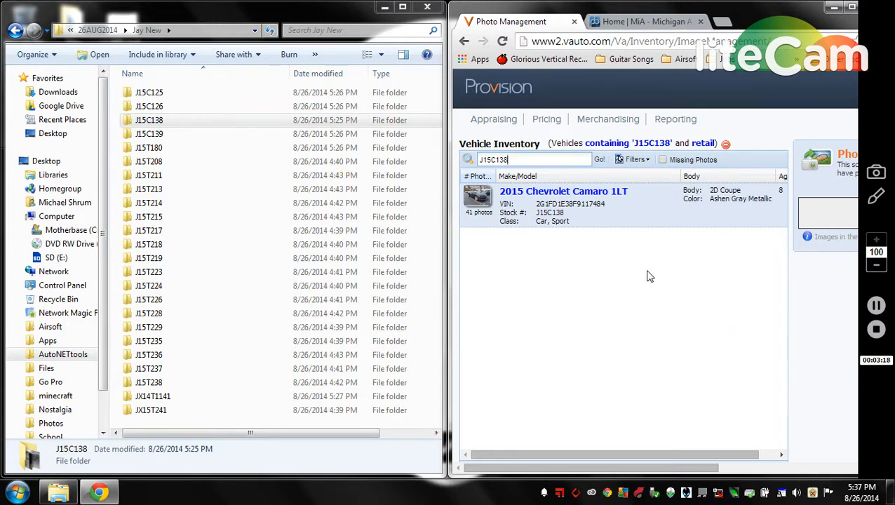